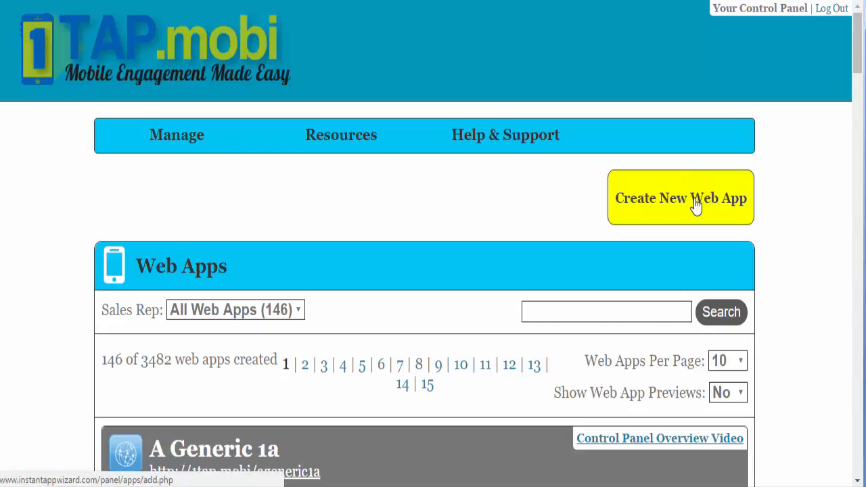
# Start a new web app from the control panel's Create New Web App option
pyautogui.click(679, 197)
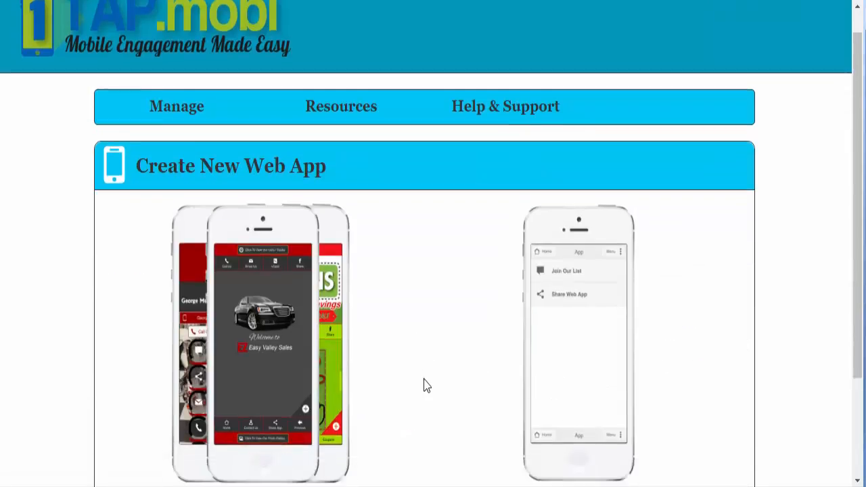
pyautogui.scroll(-3)
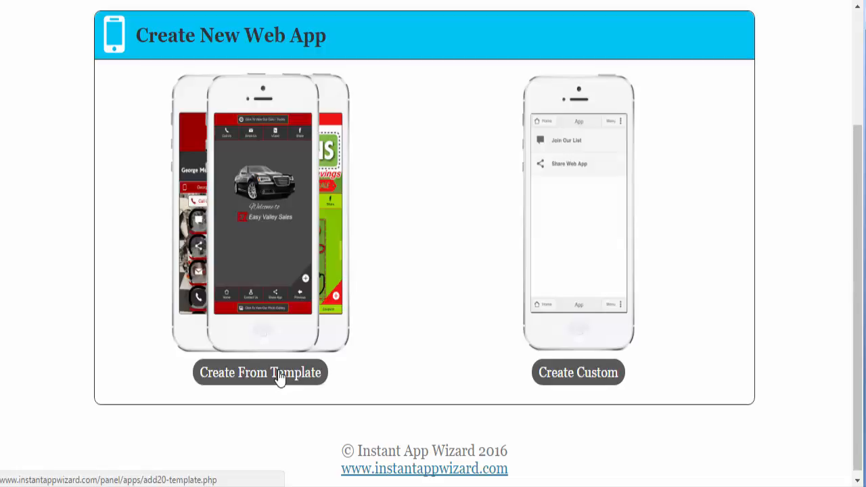
# Build from a template, titling the app 'Tip of The Day 21' with URL tipoftheday1
pyautogui.click(260, 372)
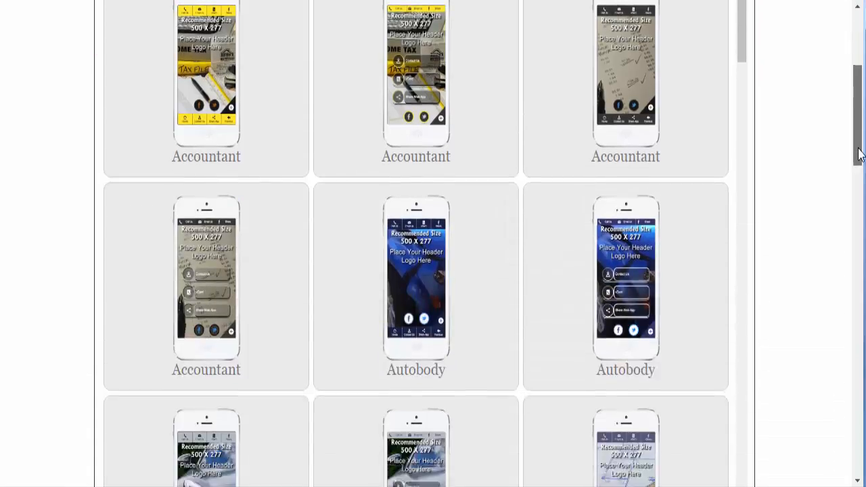
pyautogui.scroll(-3)
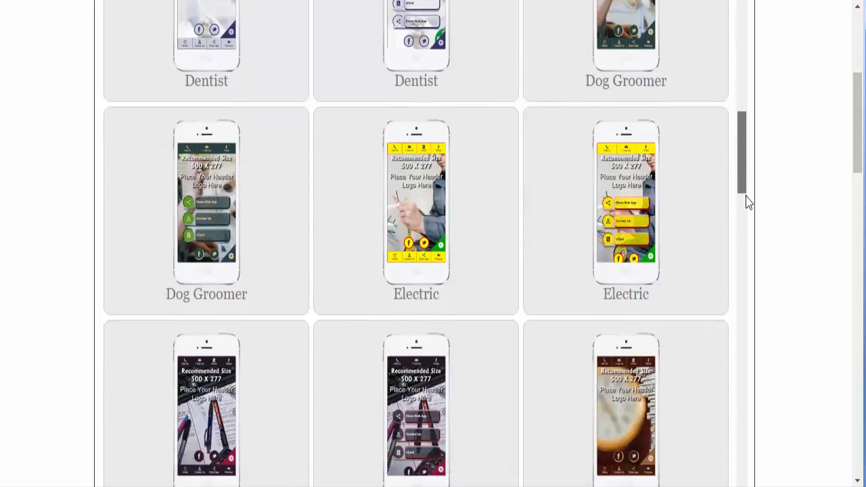
pyautogui.scroll(-3)
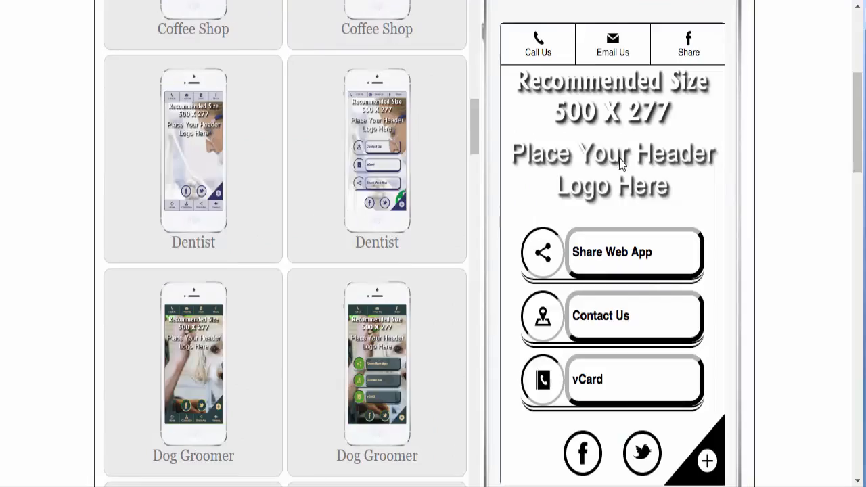
pyautogui.scroll(-3)
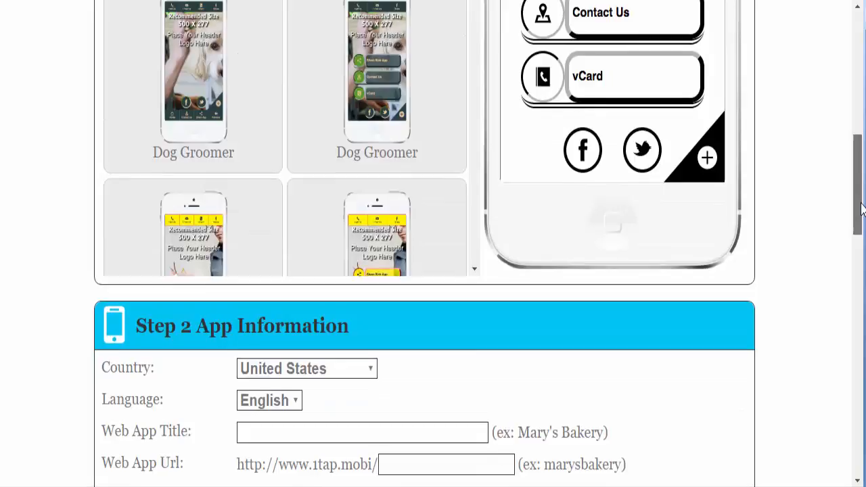
pyautogui.scroll(-3)
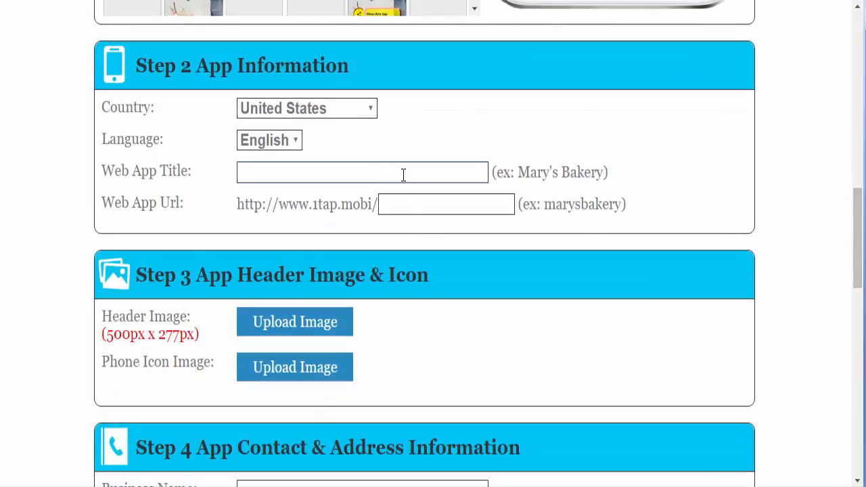
pyautogui.write('Tip of The D')
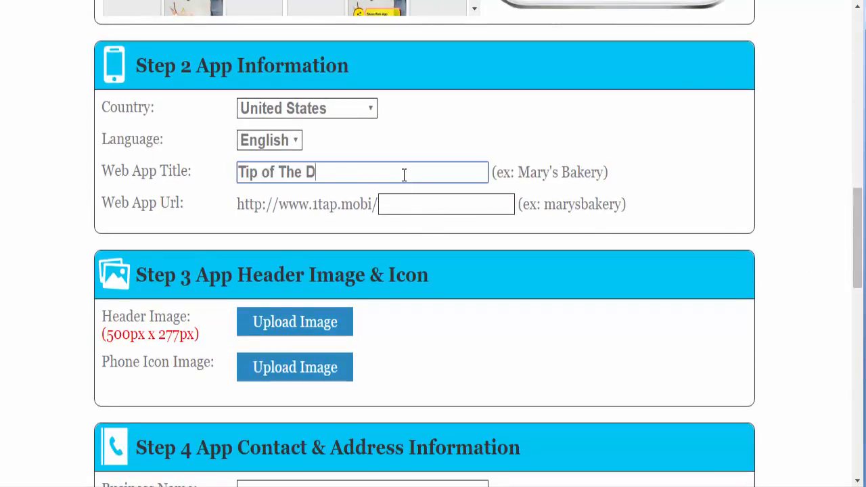
pyautogui.write('tip of the day 1')
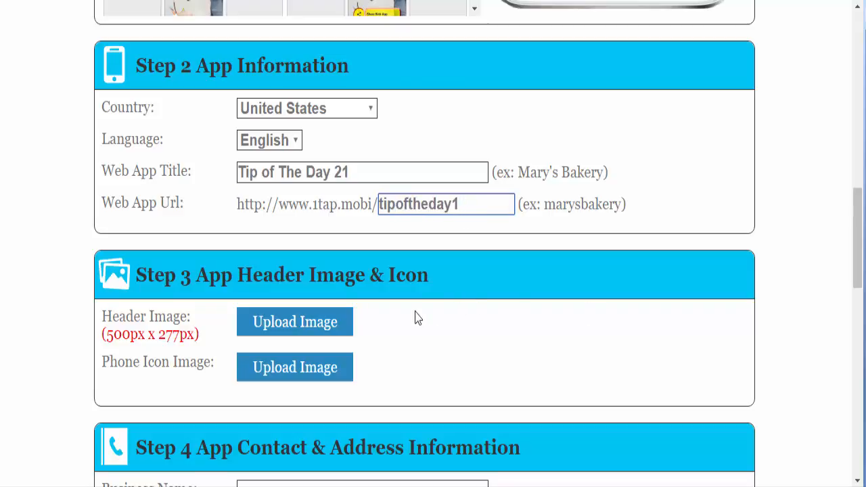
# Upload logo.png as the header image, then start uploading the phone icon image
pyautogui.click(294, 321)
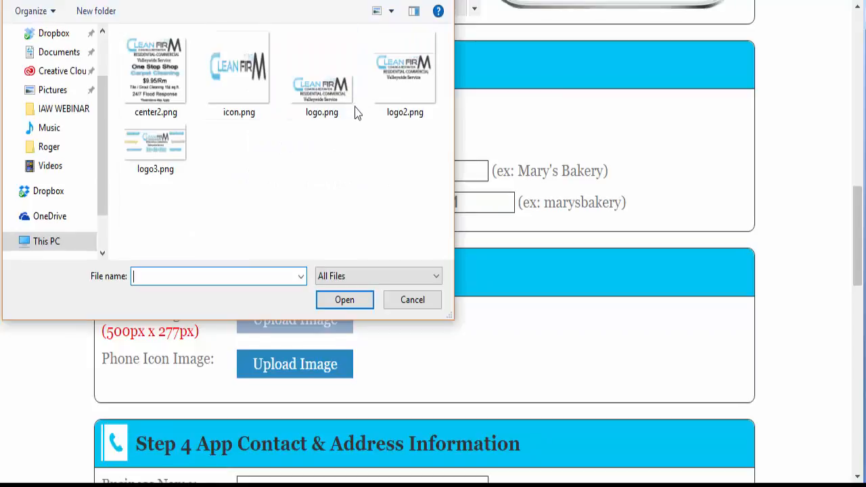
pyautogui.click(321, 68)
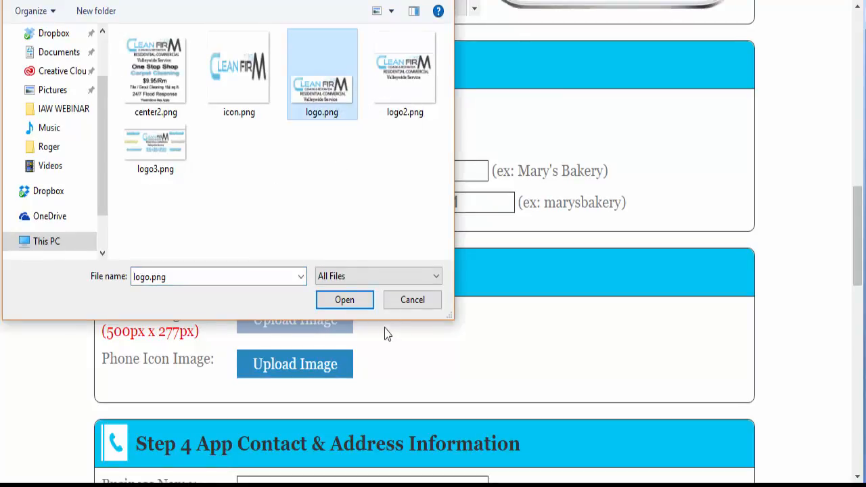
pyautogui.click(344, 300)
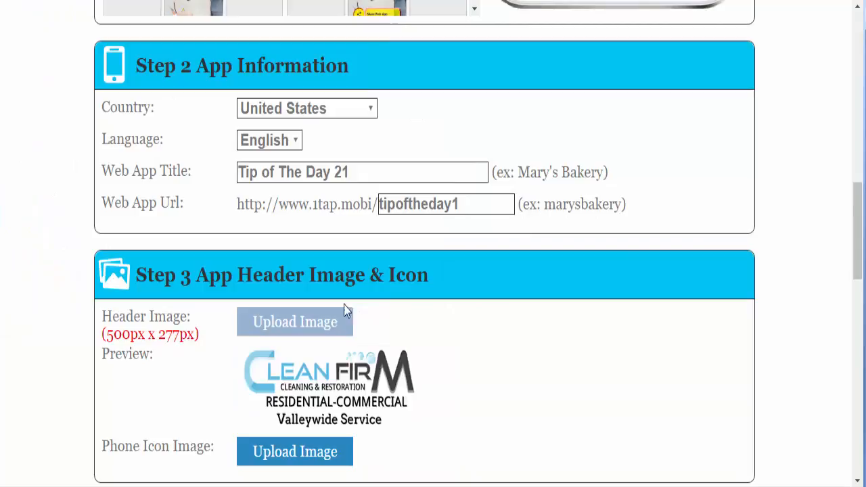
pyautogui.moveTo(189, 349)
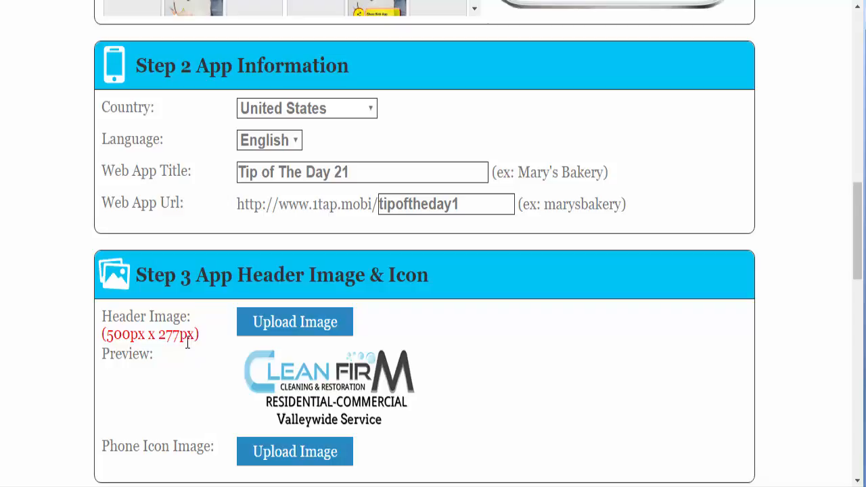
pyautogui.scroll(-3)
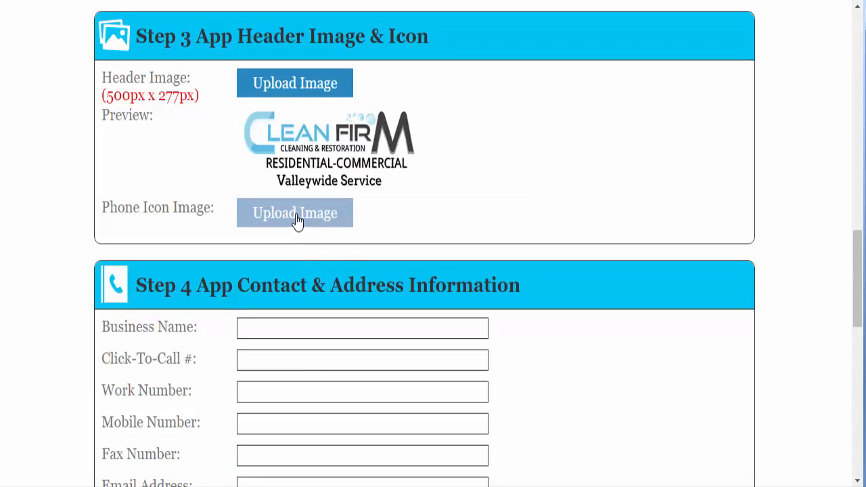
pyautogui.click(294, 213)
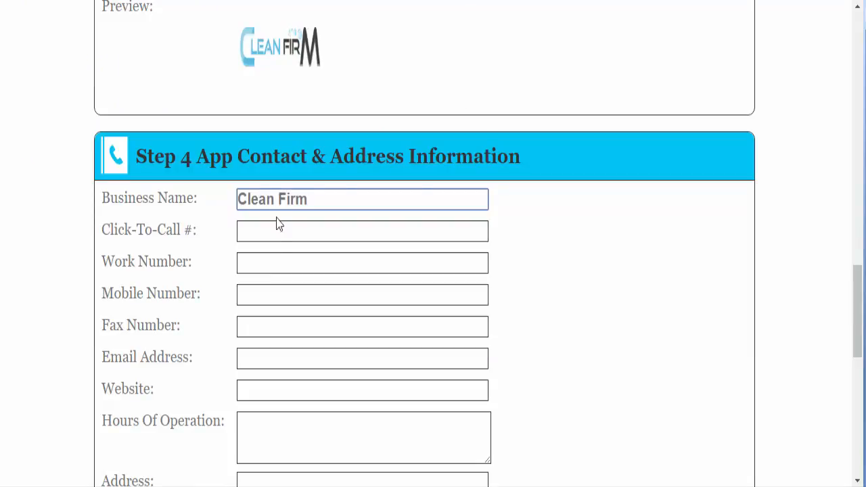
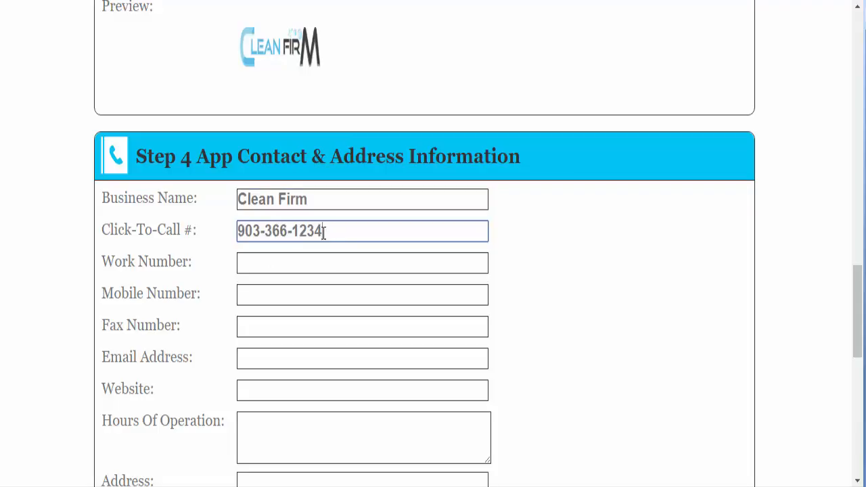
pyautogui.click(362, 262)
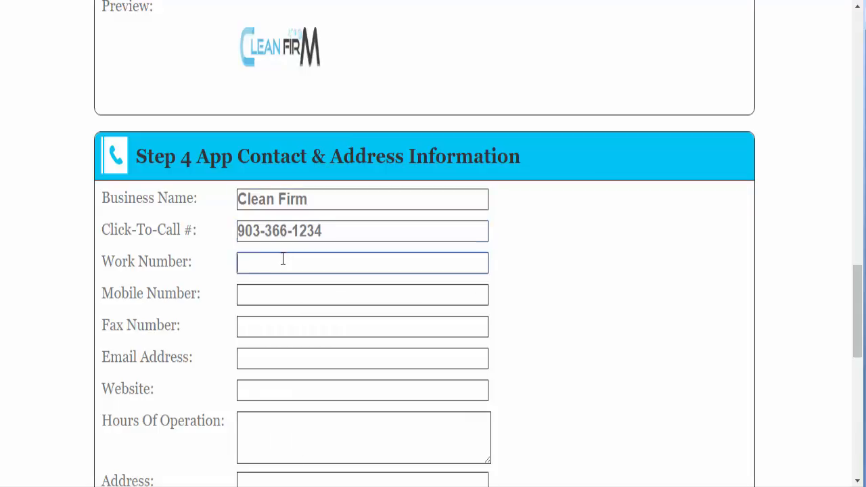
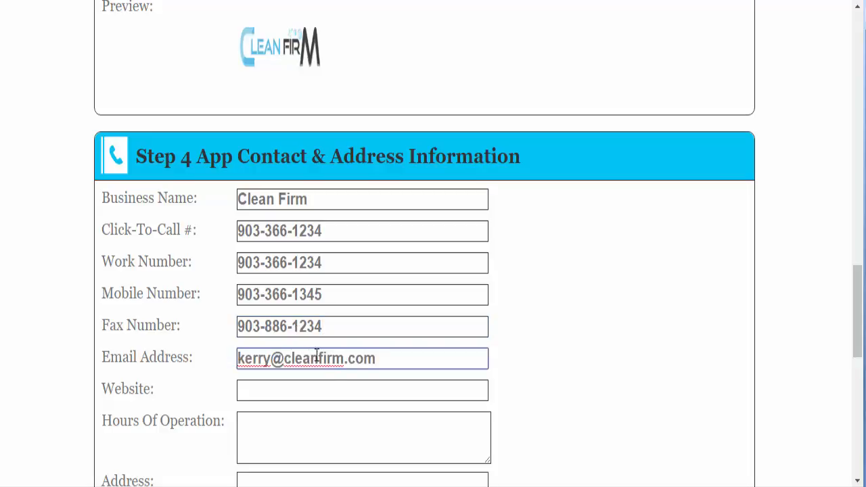
# Fill in the email, website, hours 'Mon - Fri 8-5' and zip 75428
pyautogui.write('http://cleanfirm.com')
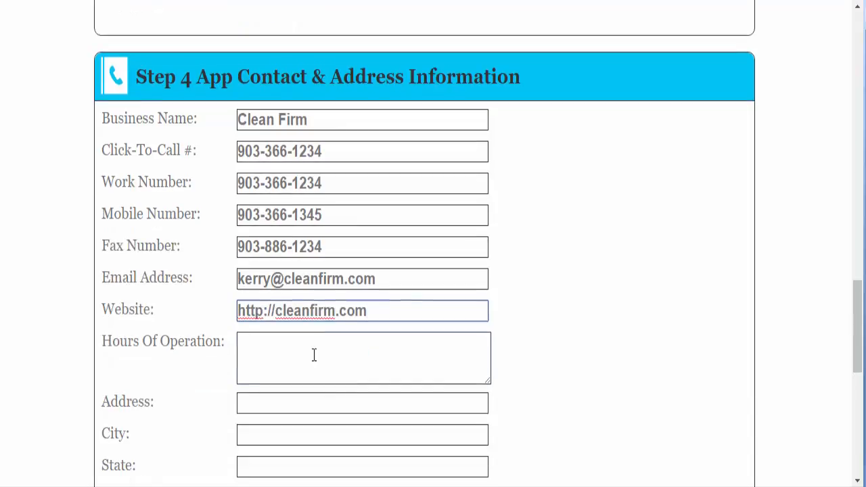
pyautogui.write('Mon')
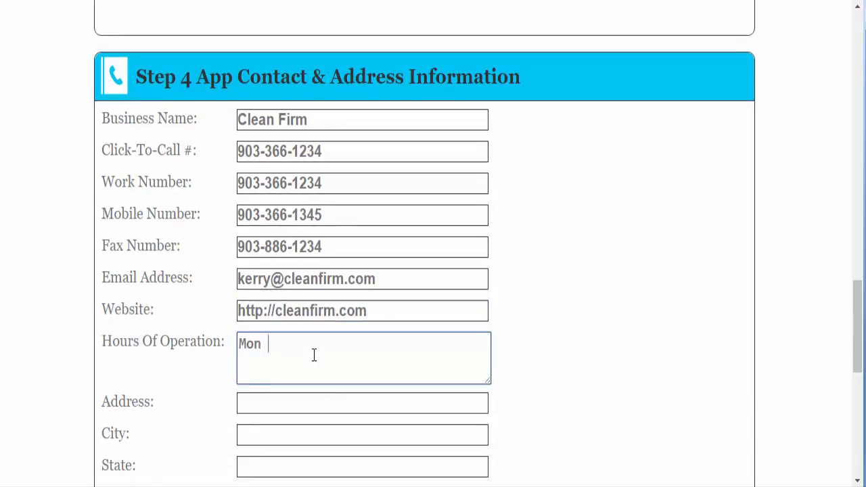
pyautogui.write('- Fri 8-5')
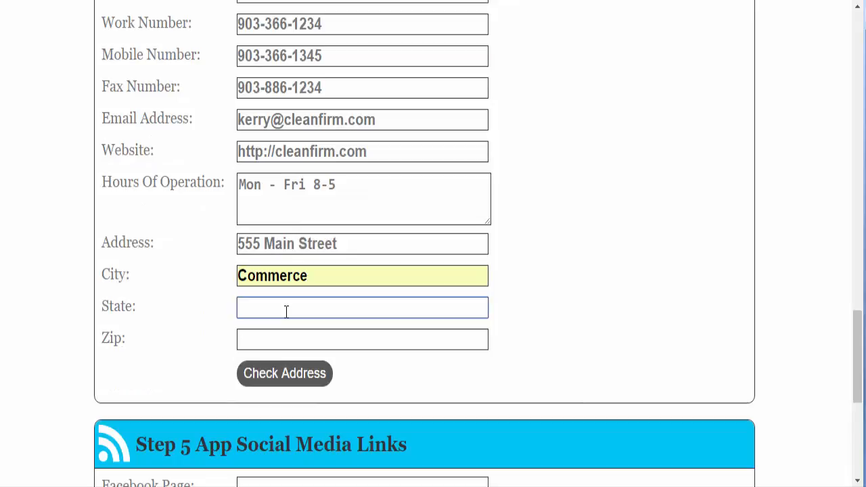
pyautogui.write('75428')
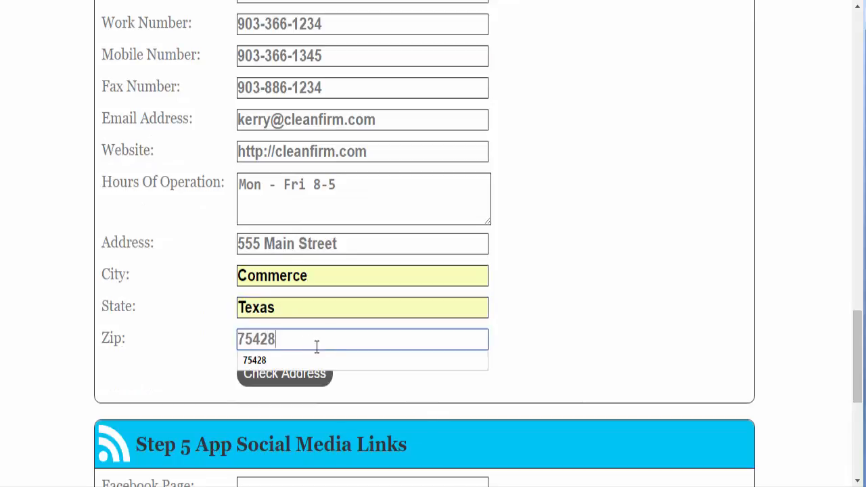
# Enter Clean Firm's Facebook and Twitter page URLs
pyautogui.scroll(-3)
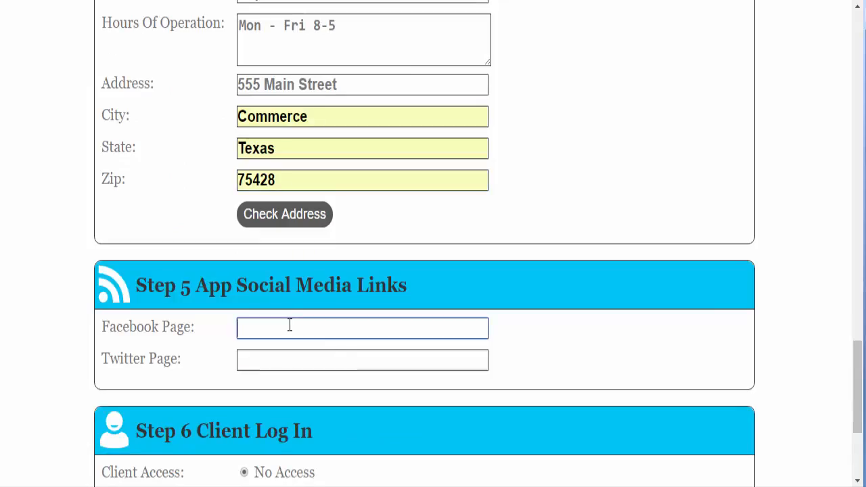
pyautogui.write('http://facebook.com/cleanfirm')
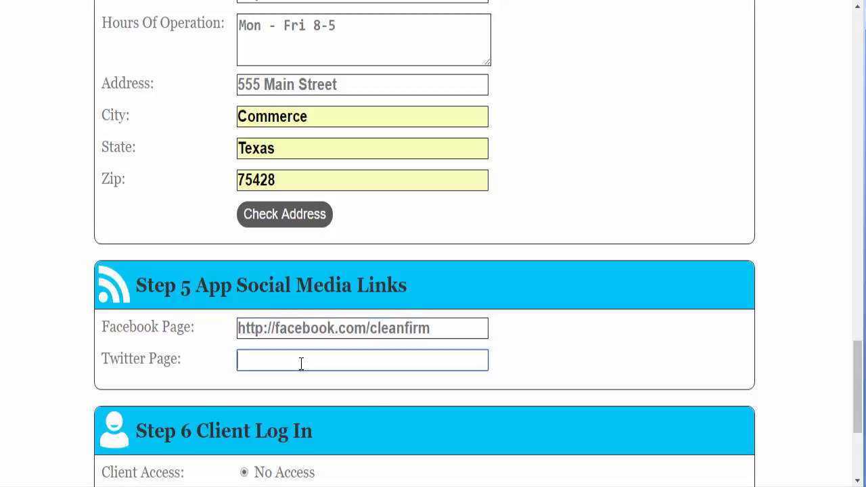
pyautogui.write('http://t')
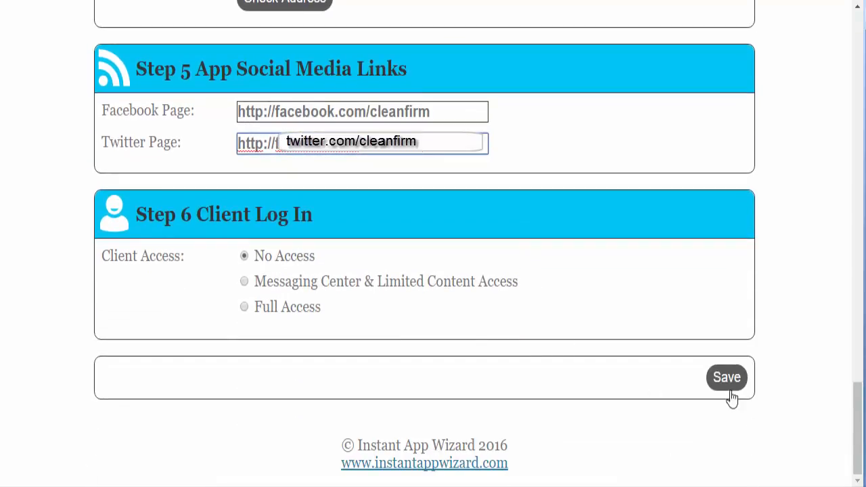
# Save the app and return to the Web Apps list
pyautogui.click(726, 377)
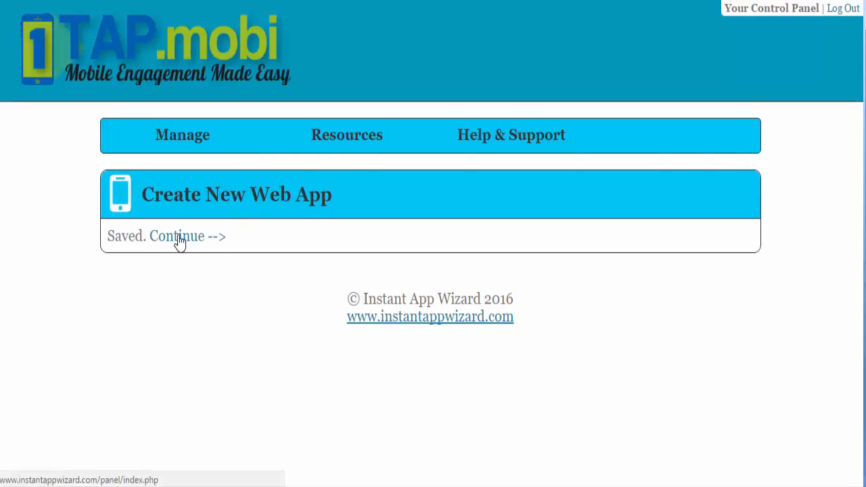
pyautogui.click(177, 236)
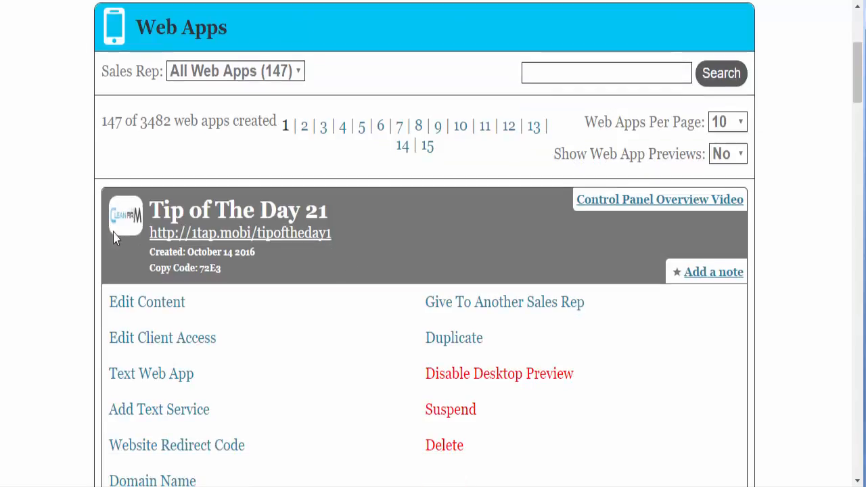
pyautogui.moveTo(331, 314)
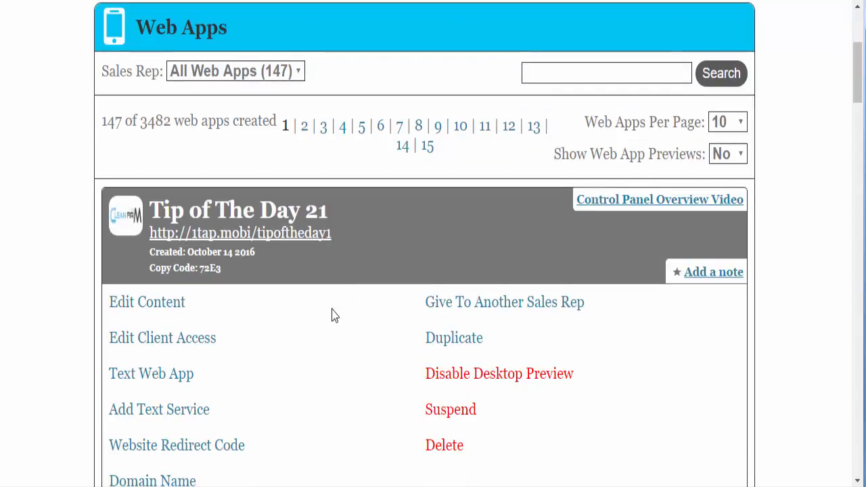